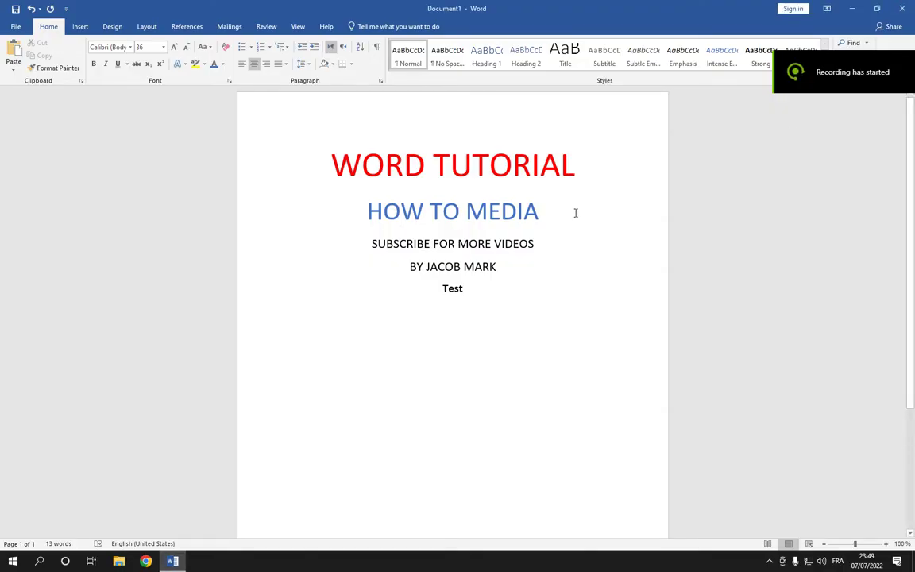
# Step: Apply the heavy bold Provicali display font to the 'WORD TUTORIAL' title
pyautogui.click(401, 210)
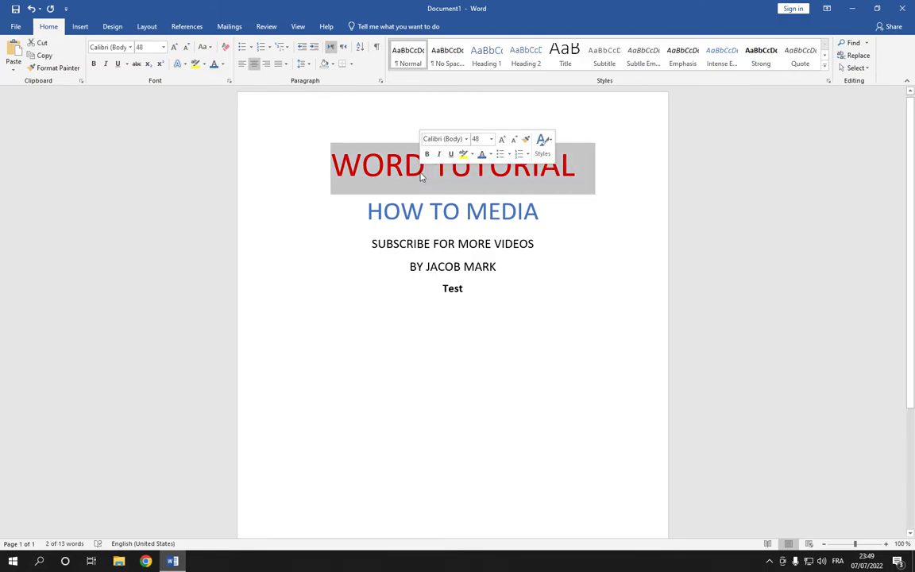
pyautogui.click(129, 47)
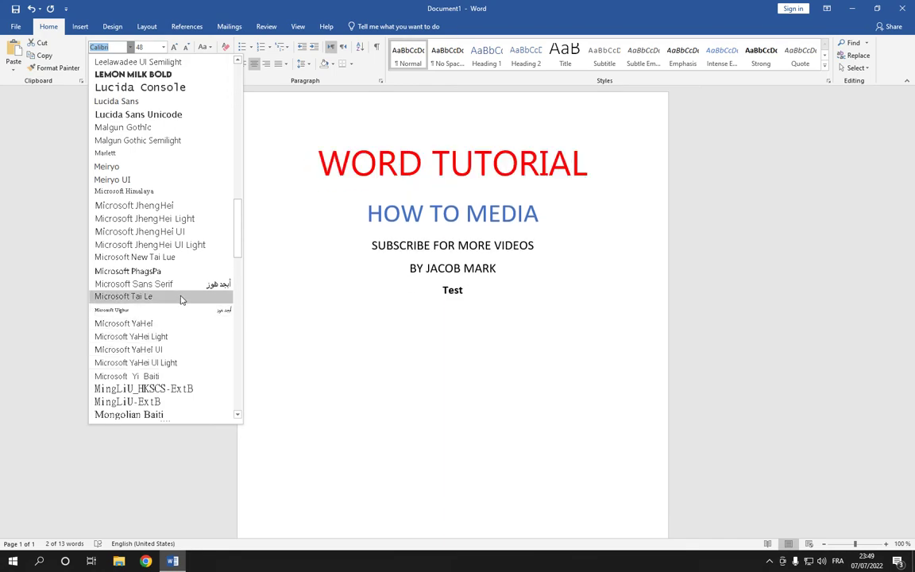
pyautogui.scroll(-3)
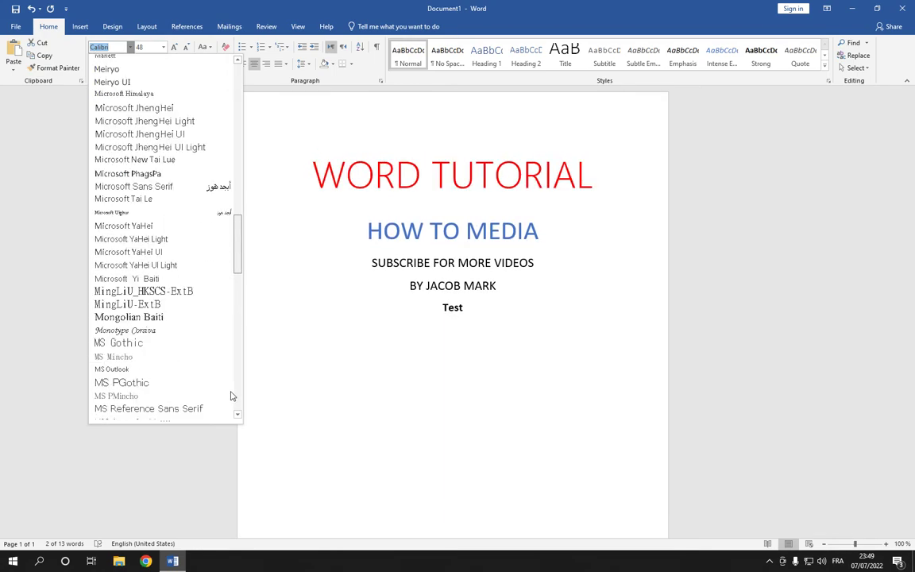
pyautogui.scroll(-3)
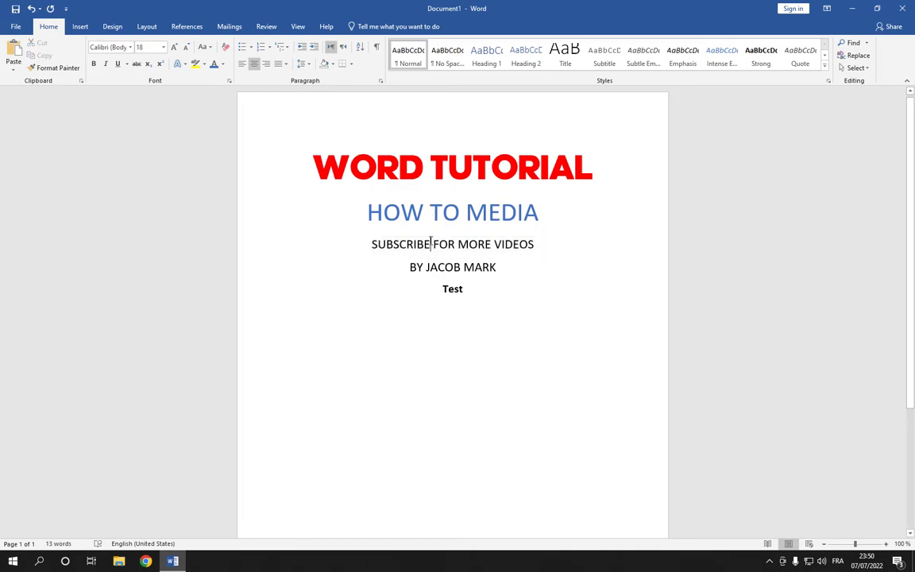
# Step: Set the 'HOW TO MEDIA' line in Bahnschrift Condensed
pyautogui.tripleClick(453, 212)
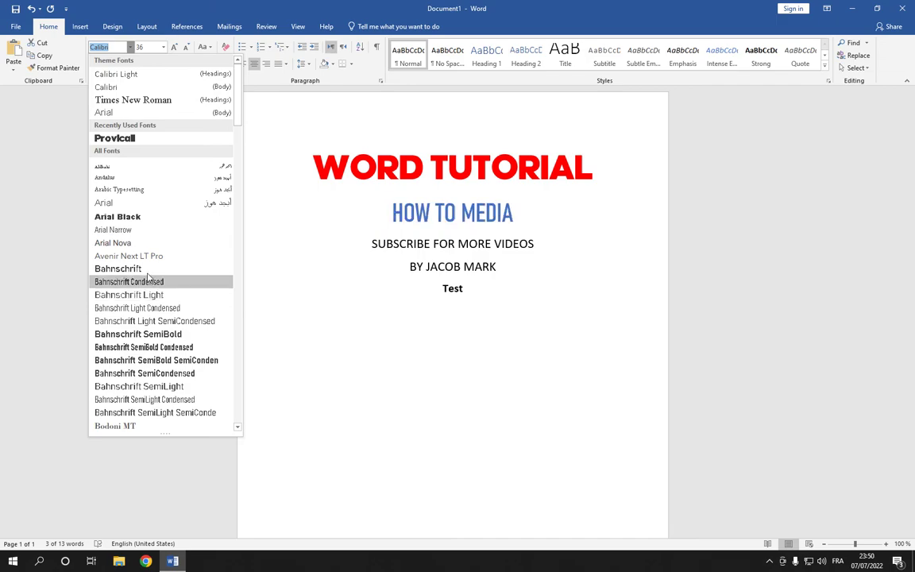
pyautogui.click(128, 282)
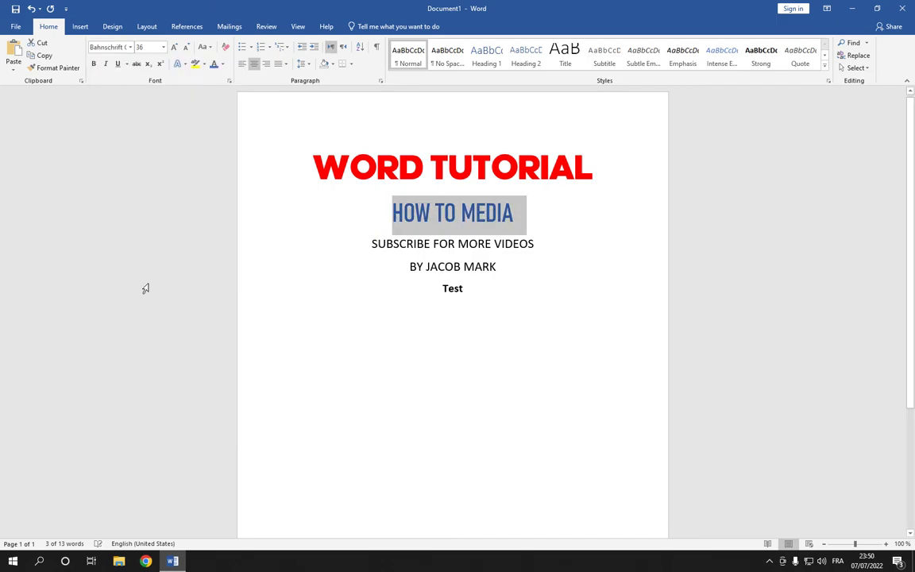